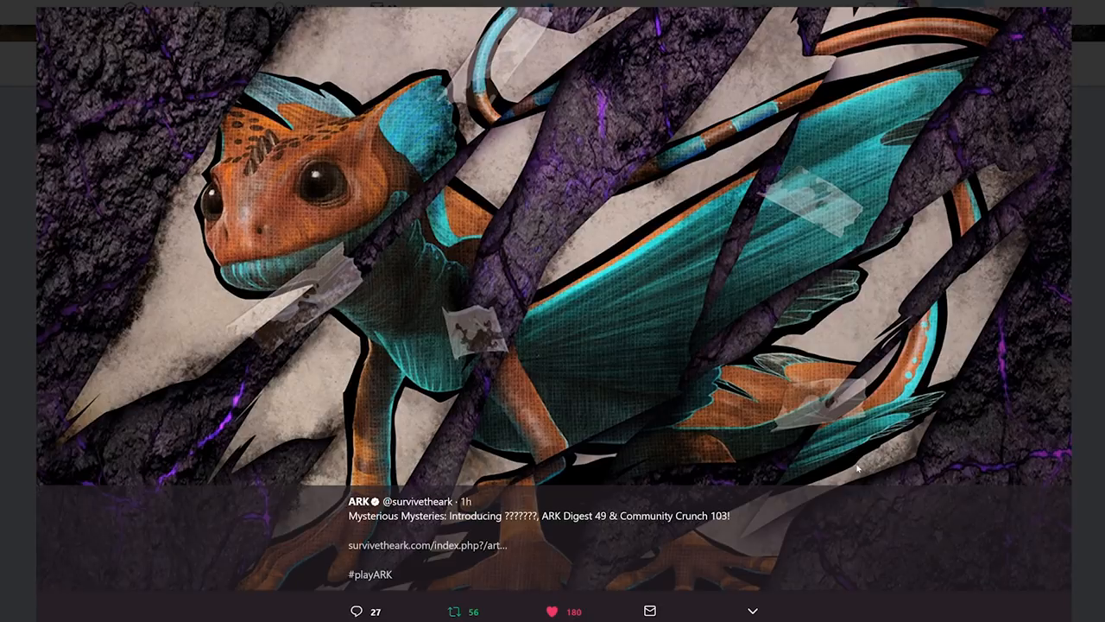
mouse_move(298, 410)
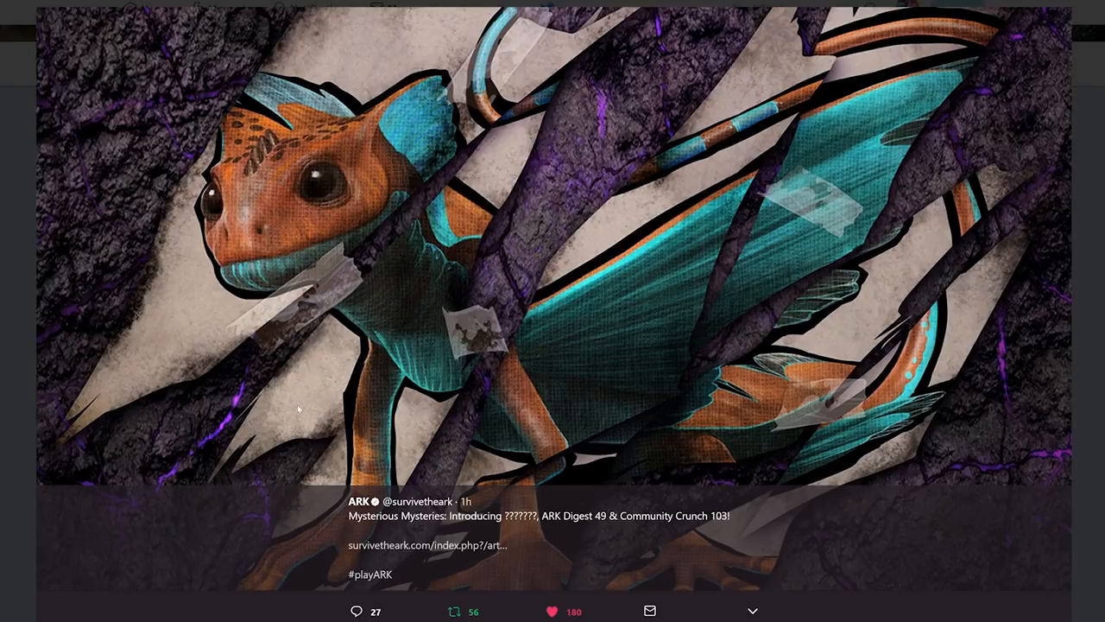
mouse_move(743, 101)
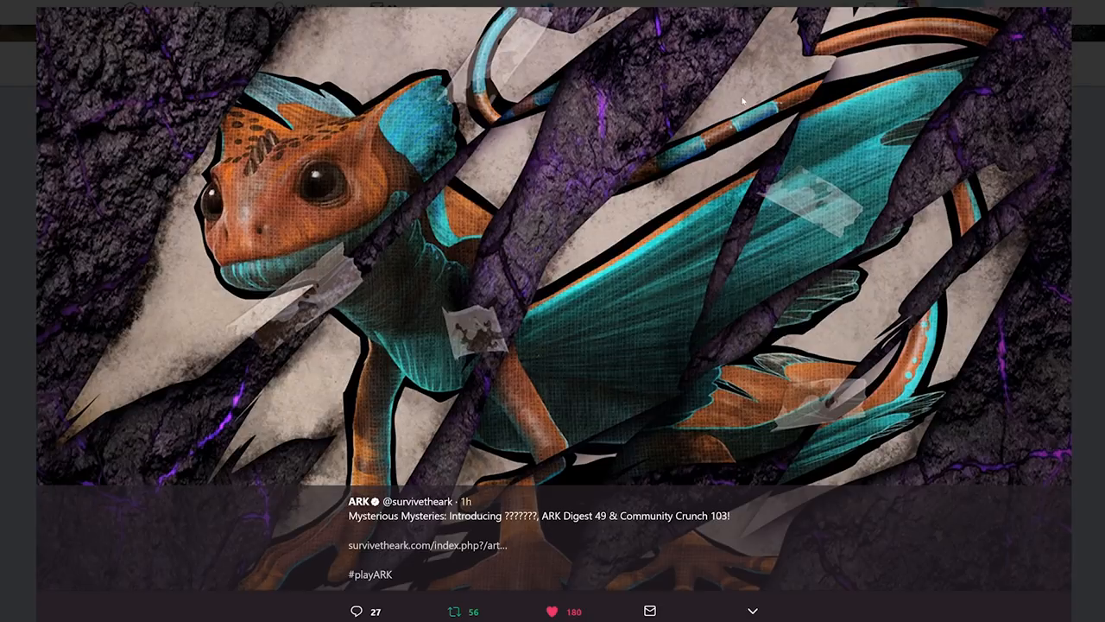
mouse_move(181, 275)
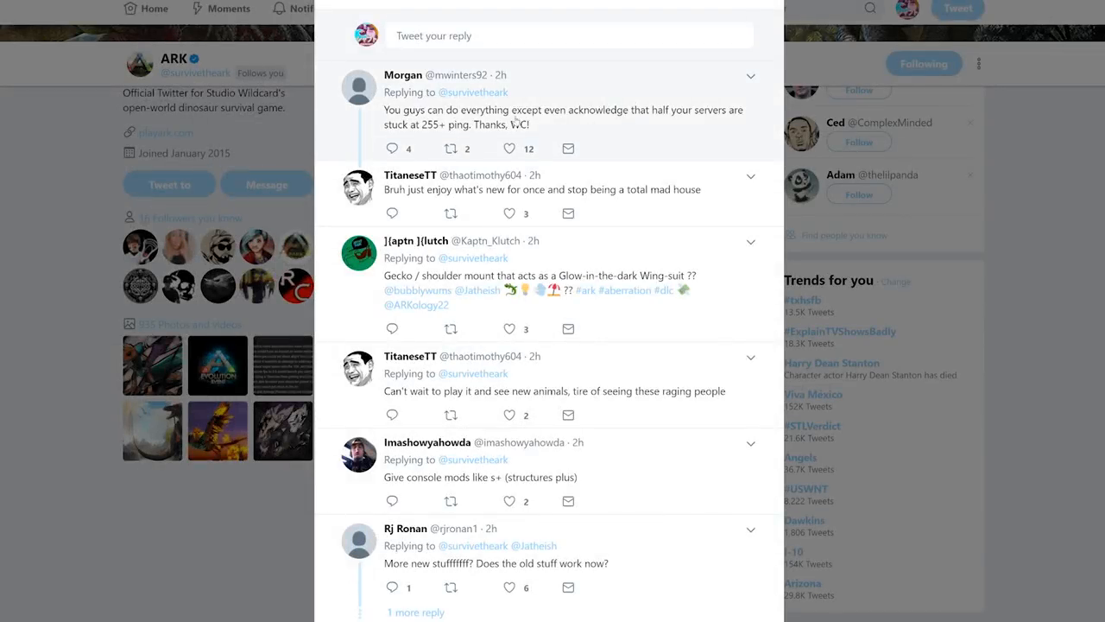
- Scroll down through the replies under ARK's winged gecko teaser tweet
scroll(down, 3)
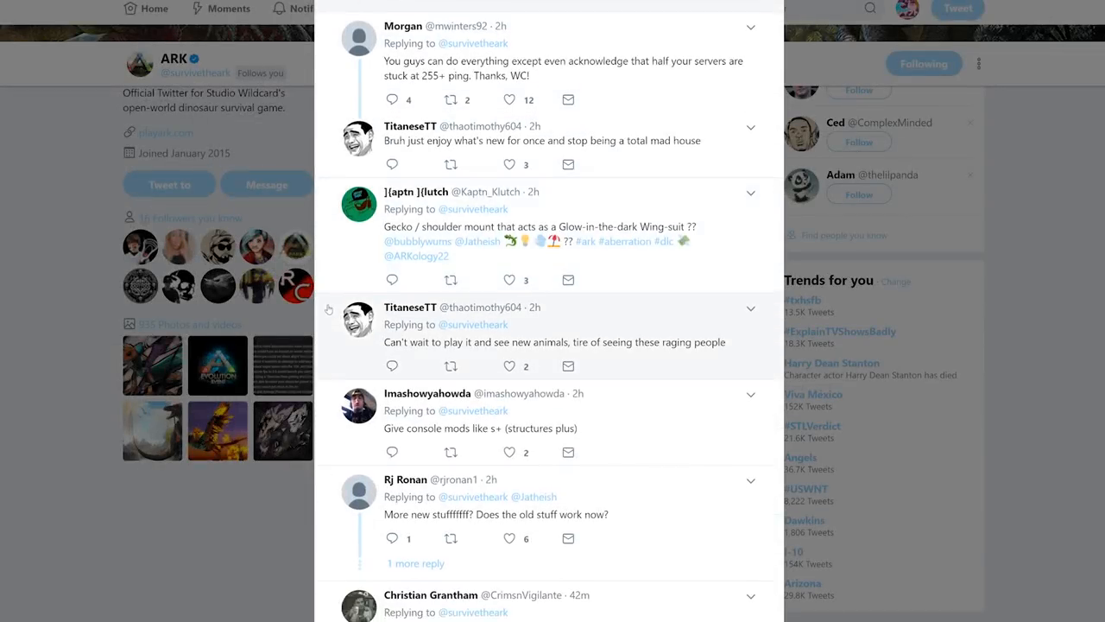
scroll(down, 3)
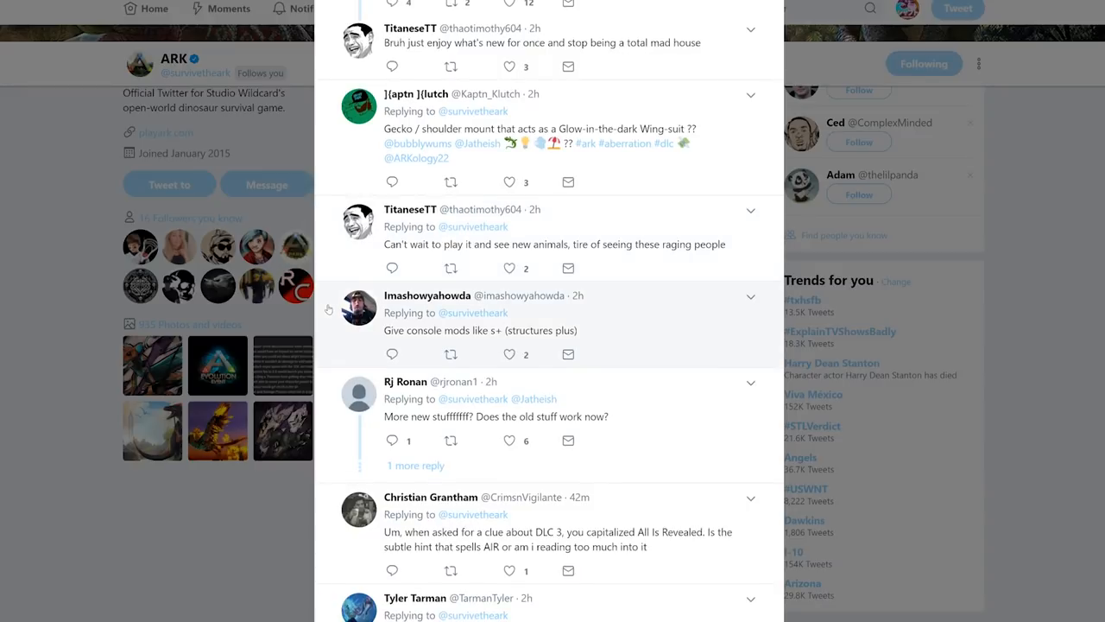
mouse_move(462, 138)
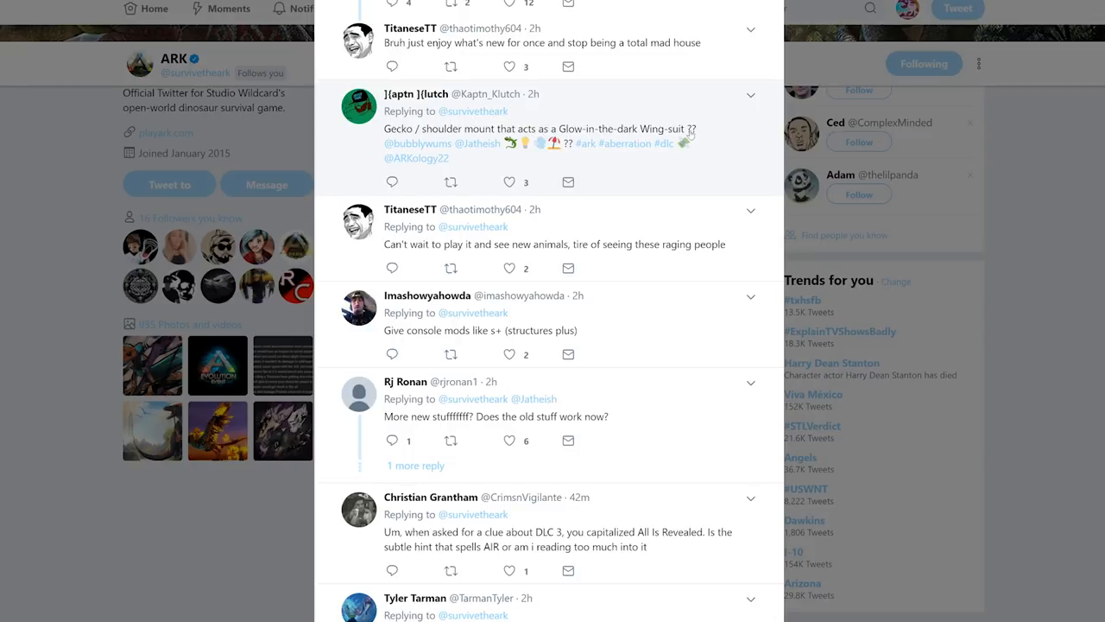
scroll(down, 3)
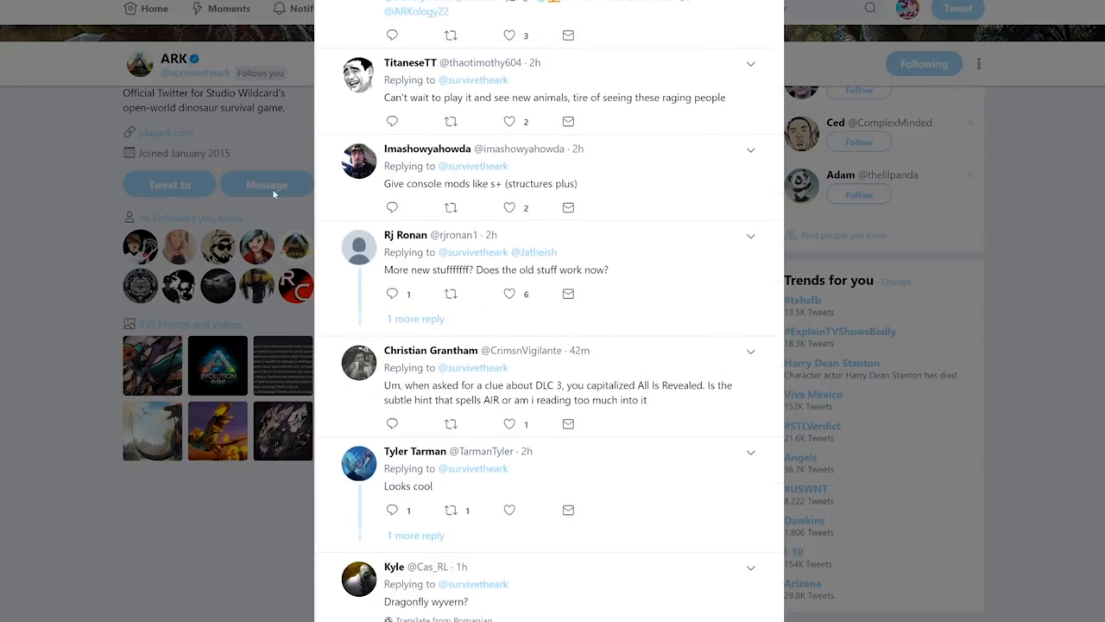
mouse_move(670, 275)
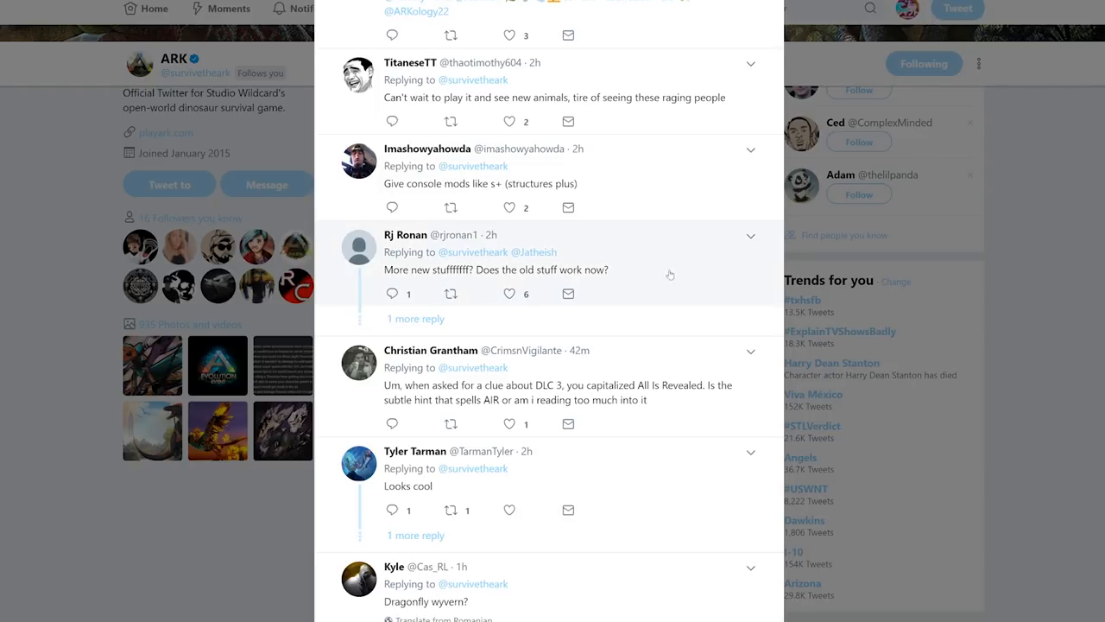
scroll(down, 3)
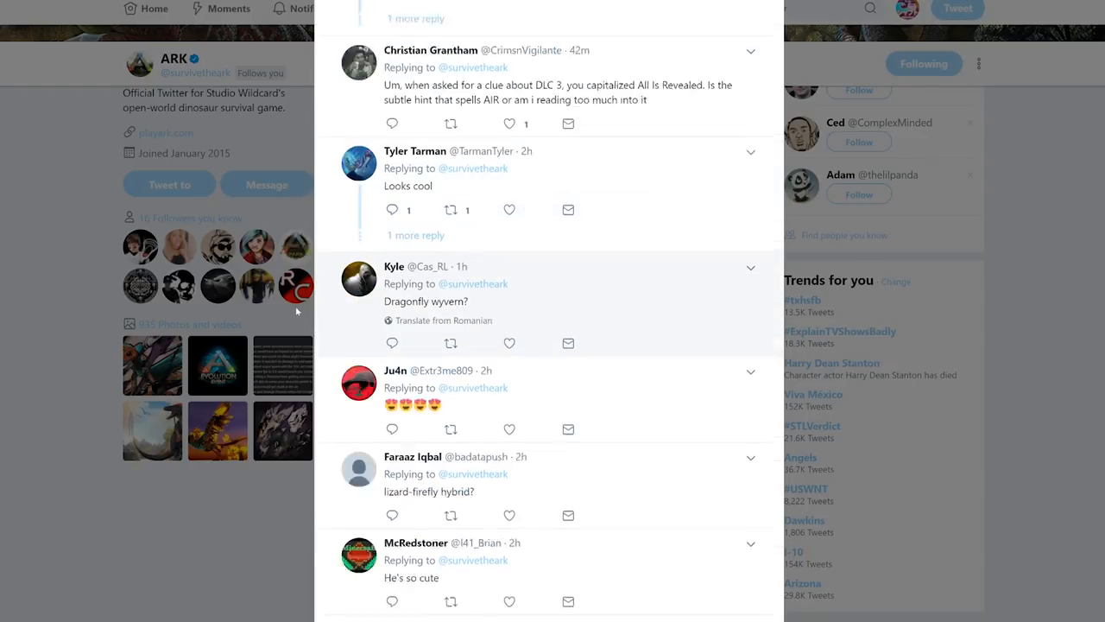
scroll(down, 3)
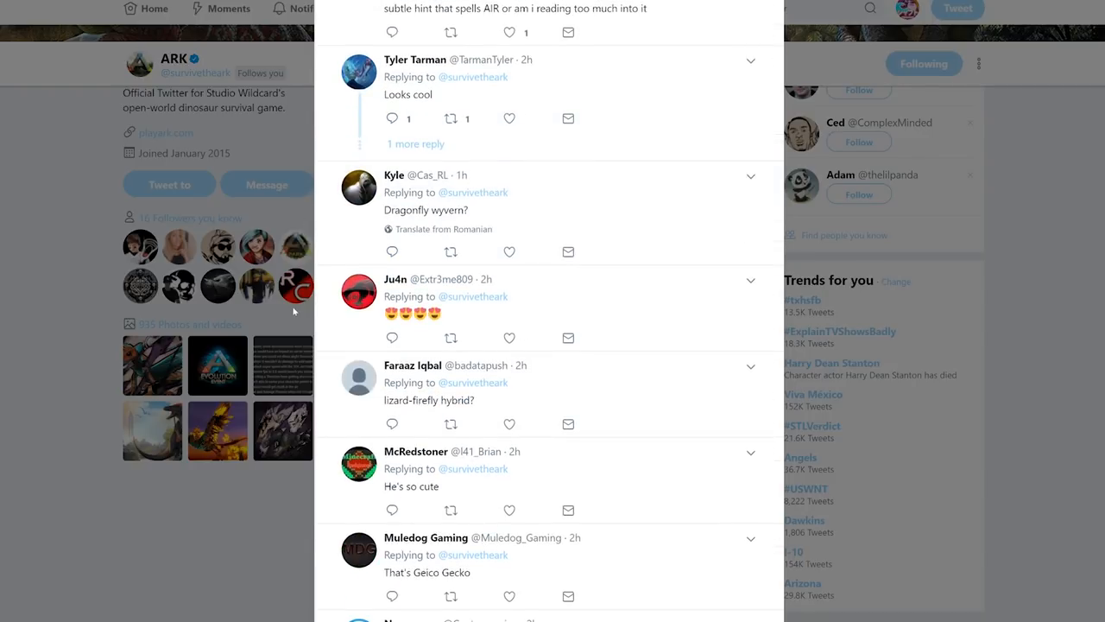
scroll(down, 3)
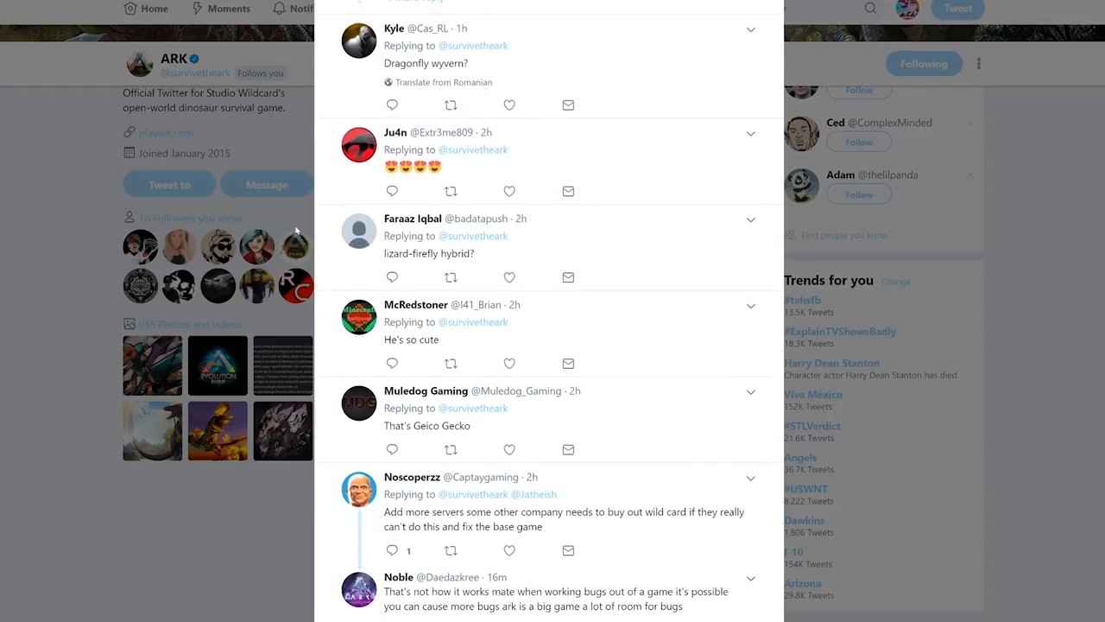
scroll(down, 3)
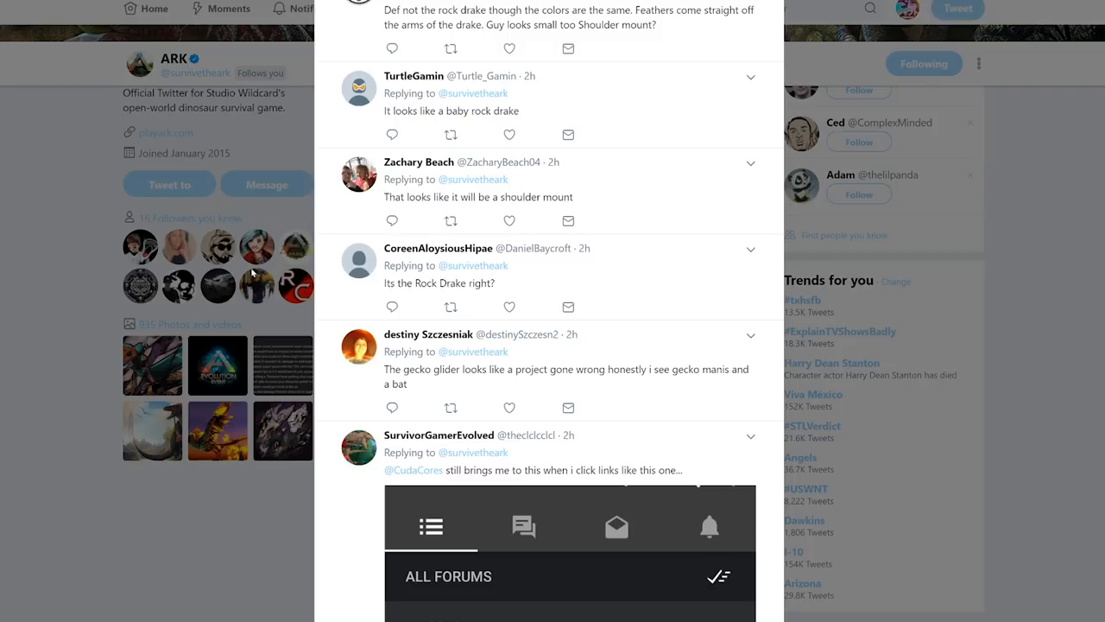
scroll(down, 3)
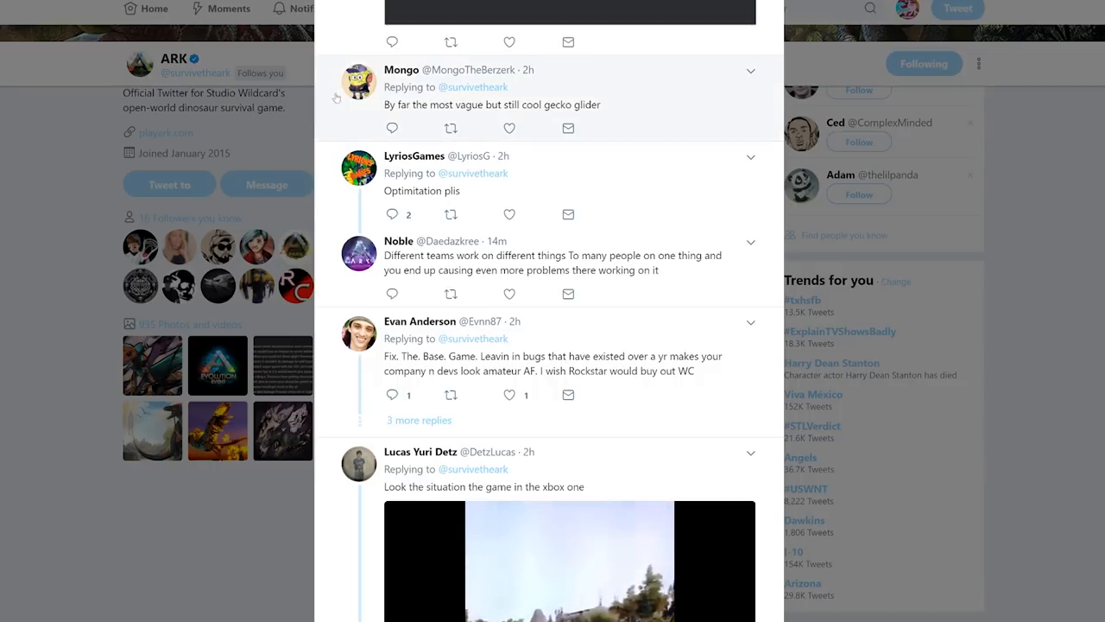
scroll(down, 3)
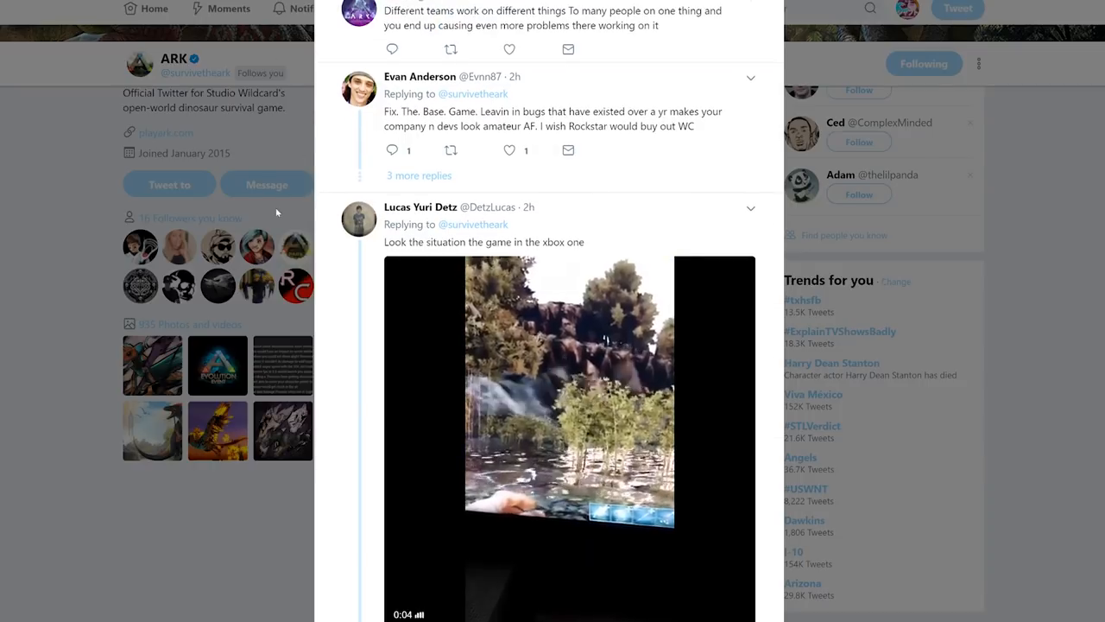
scroll(down, 3)
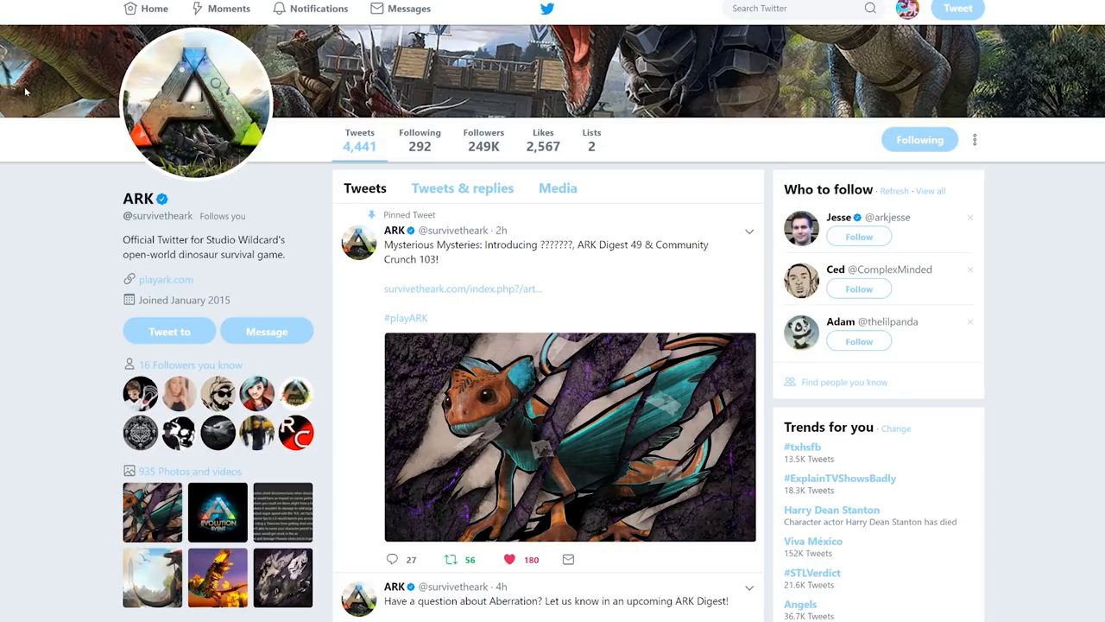
- Open the linked Community Crunch article on survivetheark.com and scroll past the gecko teaser
click(464, 288)
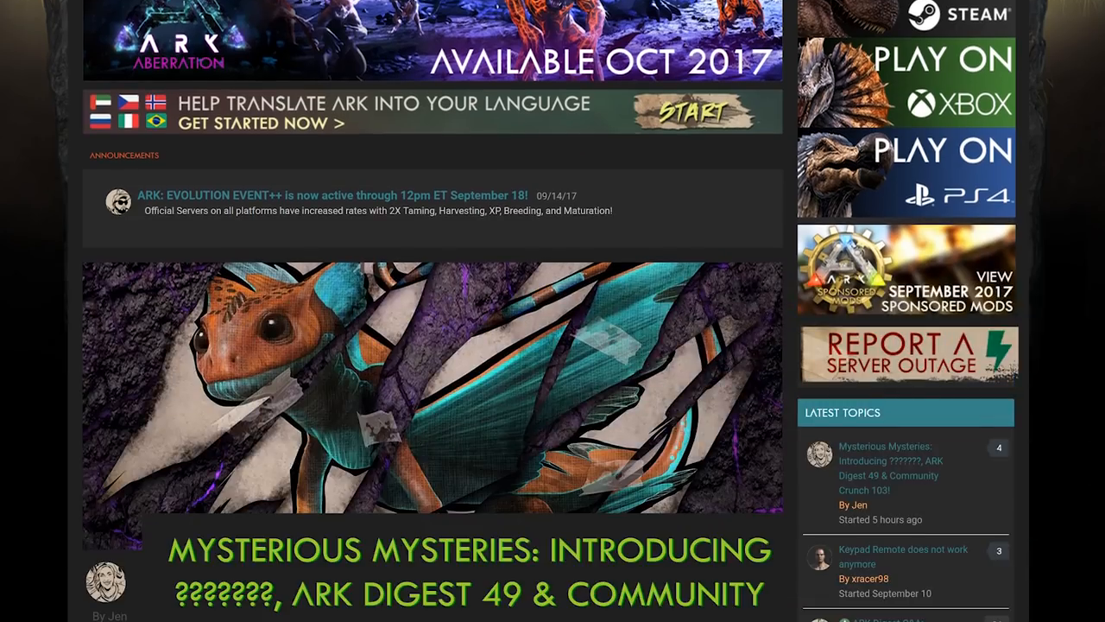
scroll(down, 3)
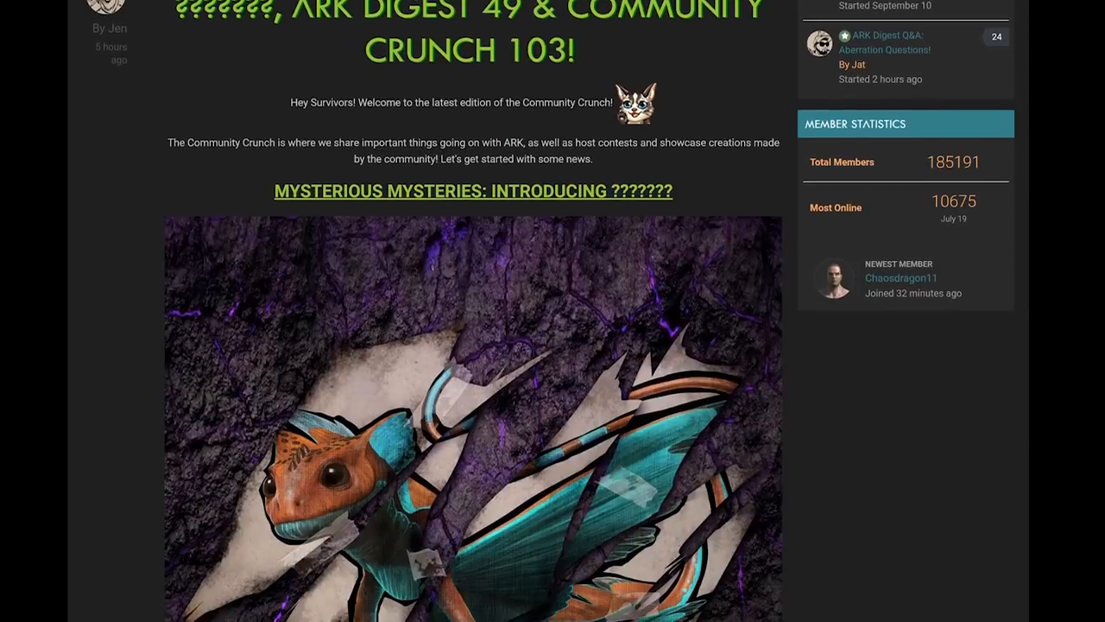
scroll(down, 3)
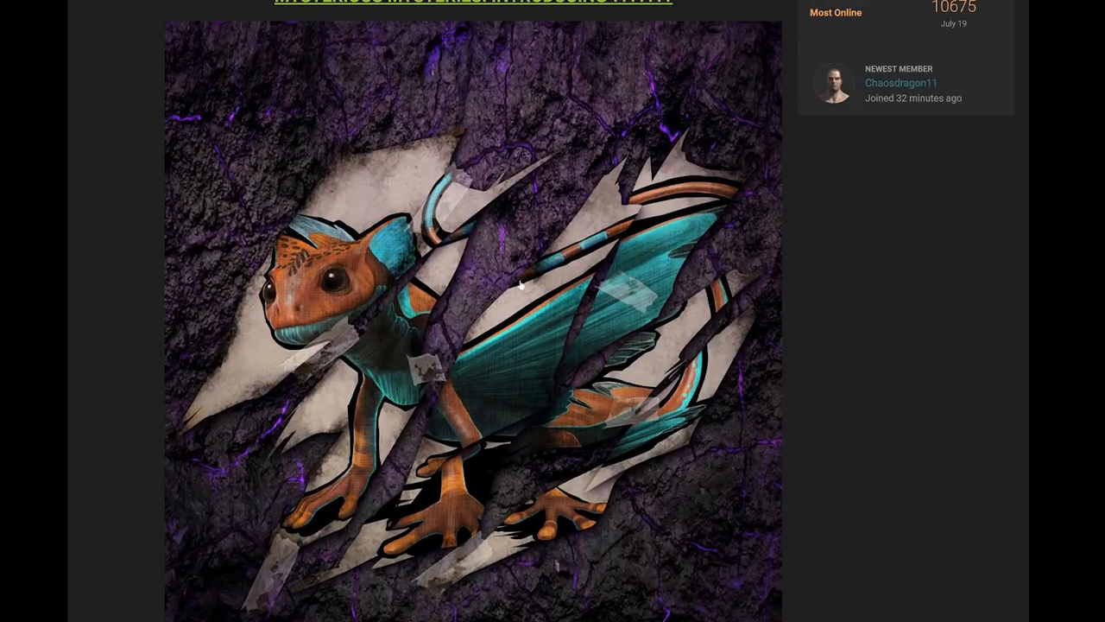
mouse_move(63, 300)
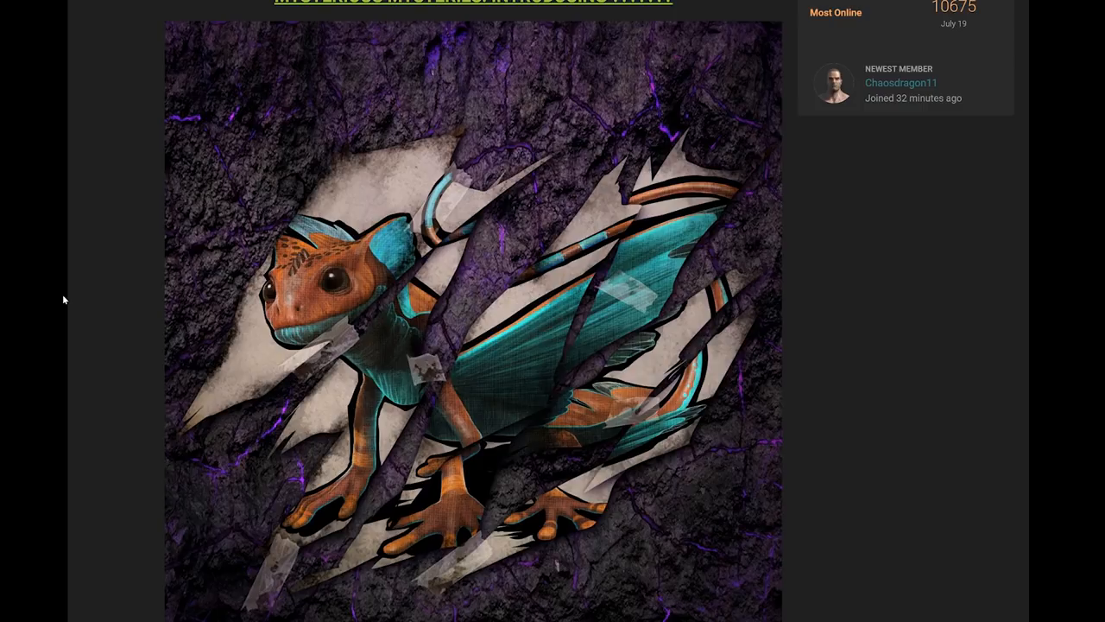
scroll(down, 3)
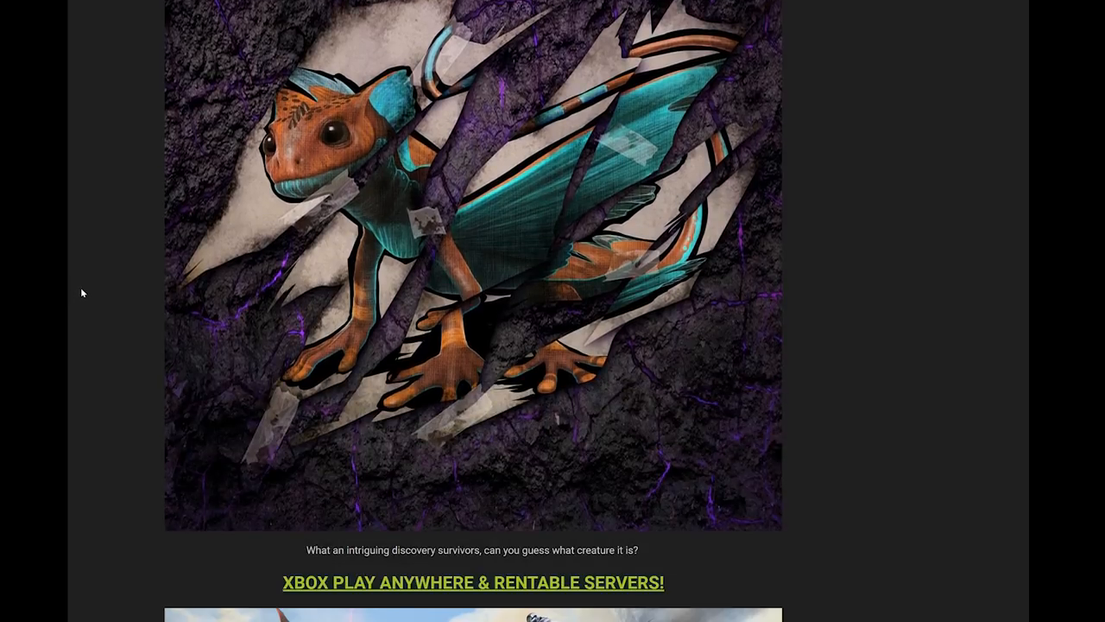
- Scroll down to read the article's five User Feedback comments
scroll(up, 3)
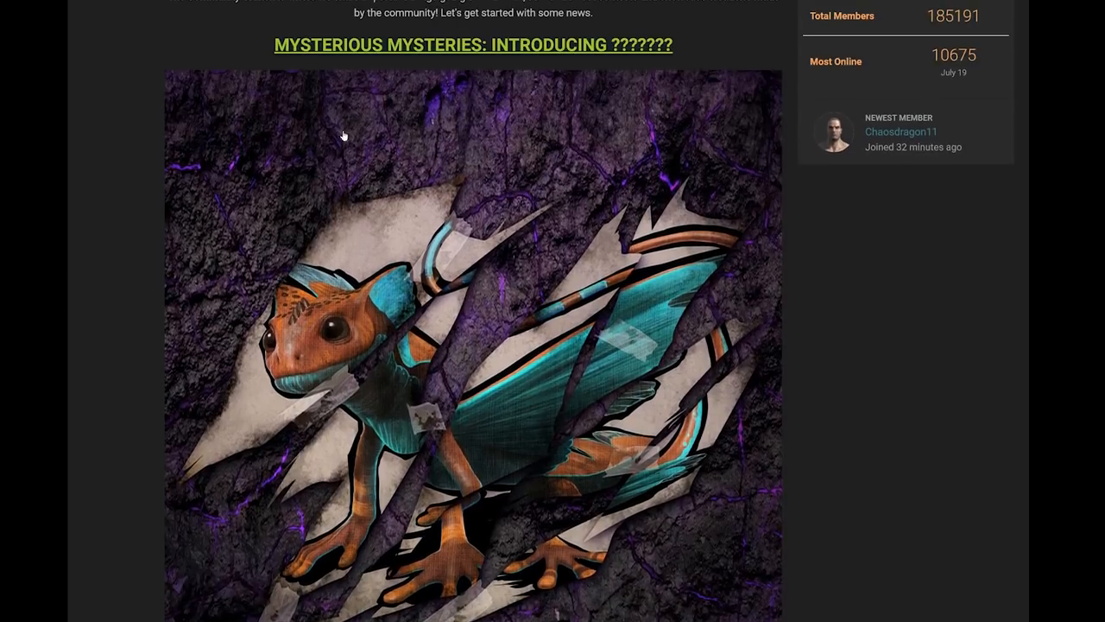
scroll(down, 3)
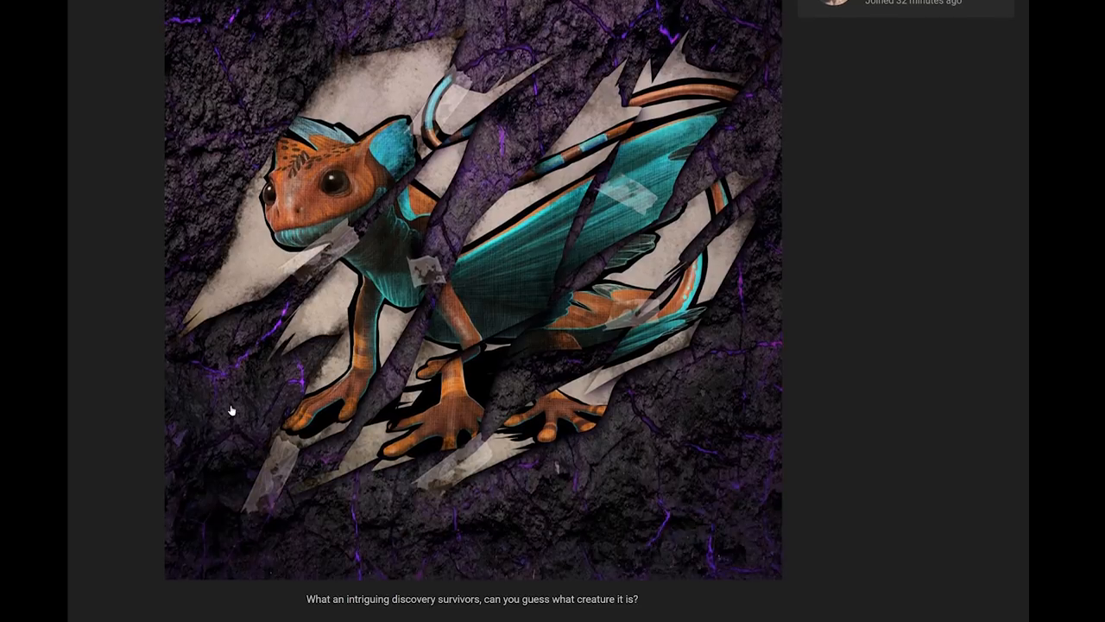
scroll(down, 3)
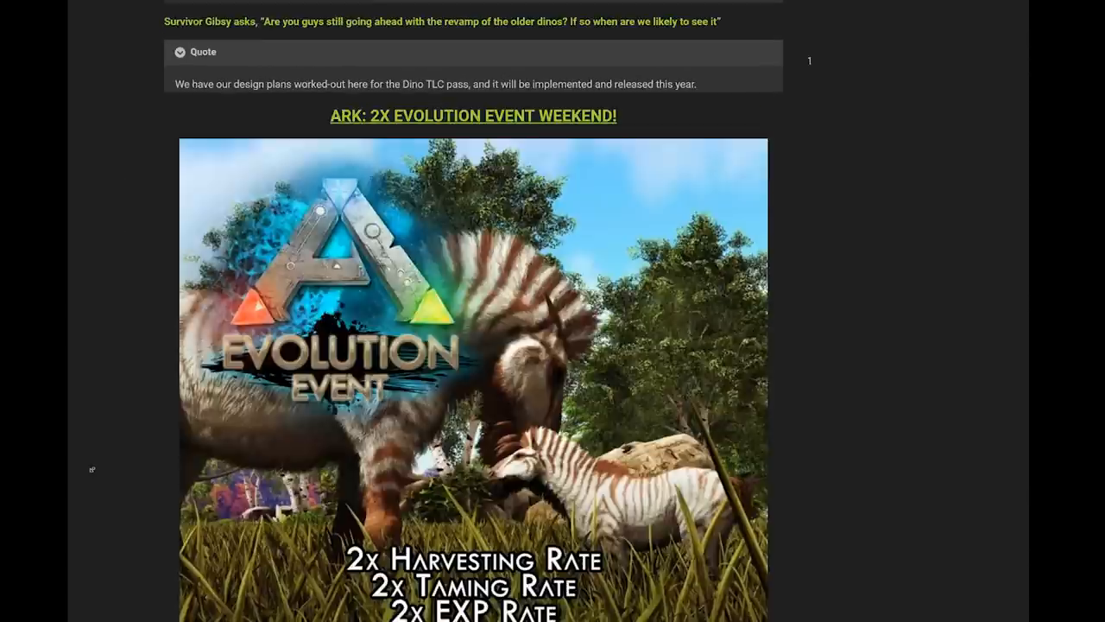
scroll(down, 3)
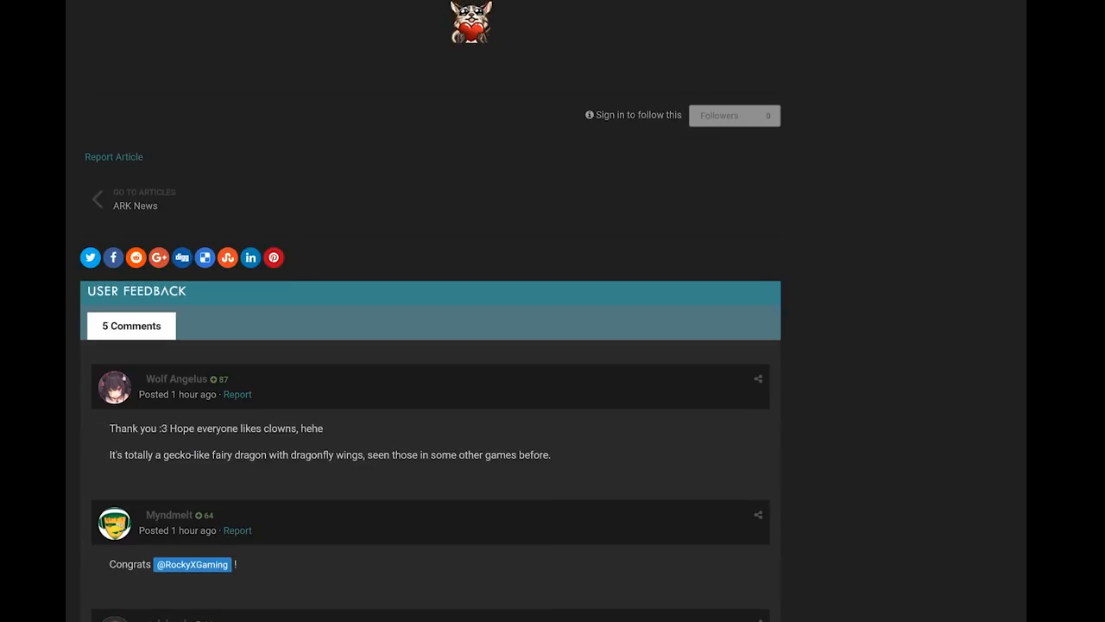
scroll(down, 3)
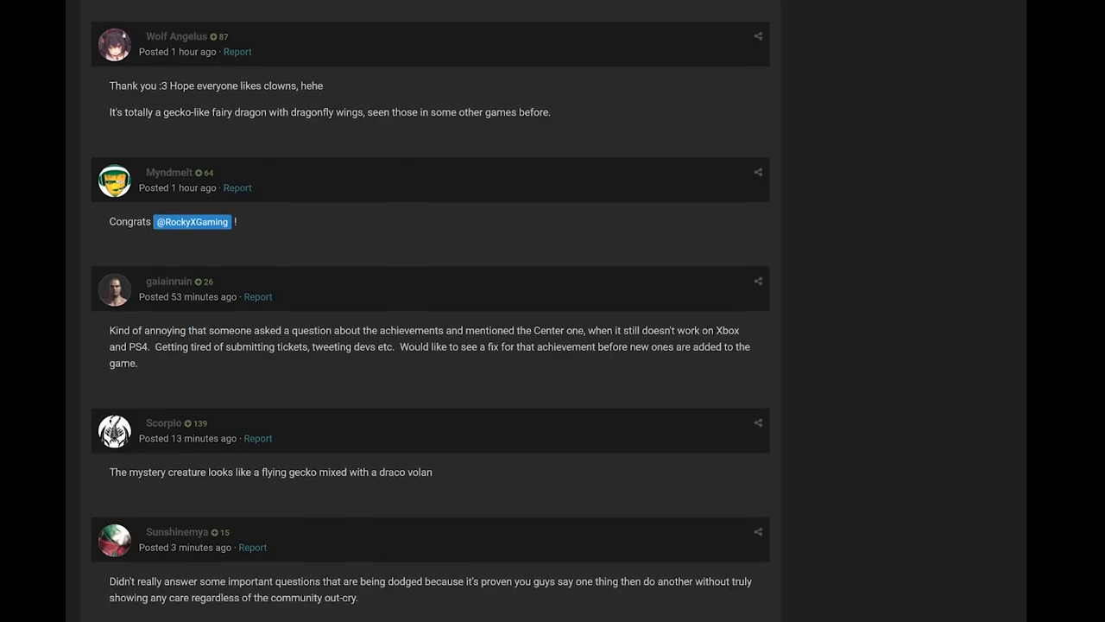
scroll(down, 3)
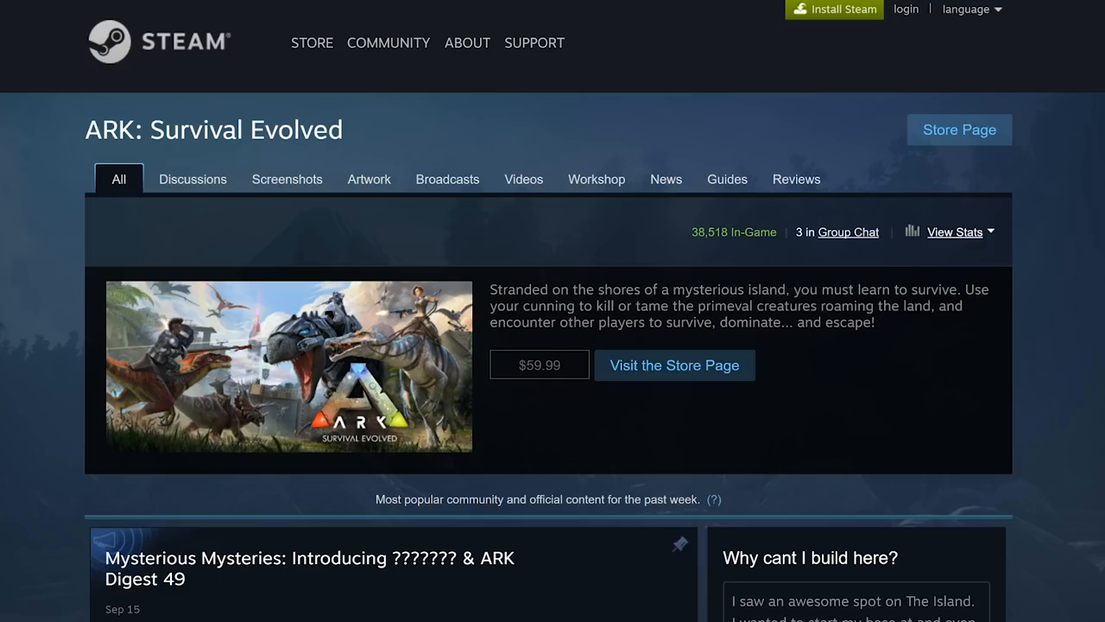
- Open the 'Introducing ??????? & ARK Digest 49' announcement and scroll through comments page 1
click(308, 568)
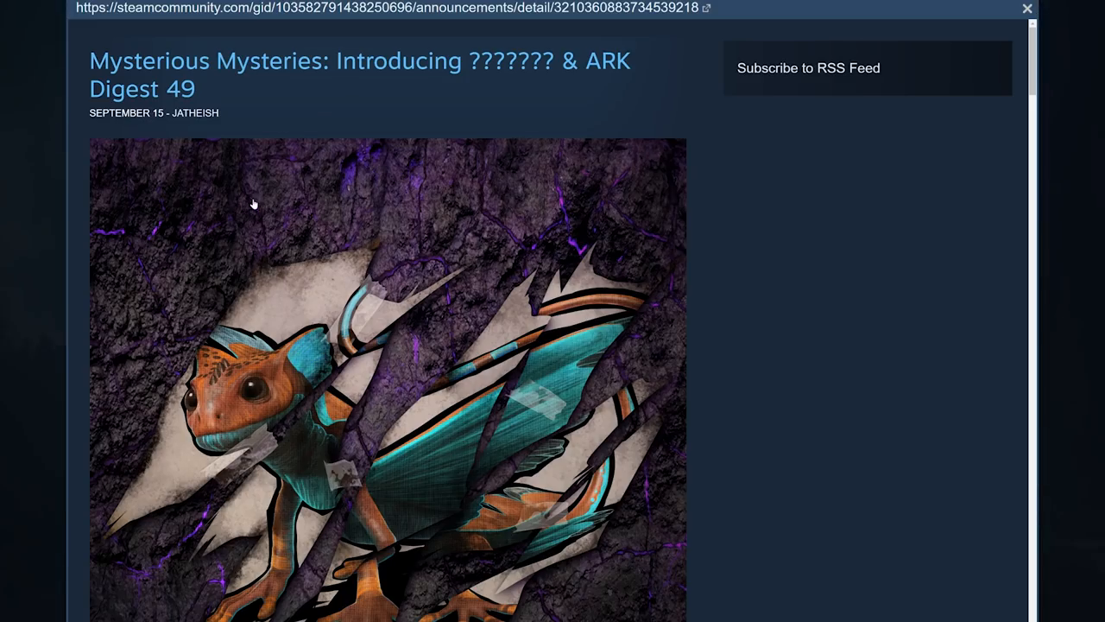
mouse_move(288, 265)
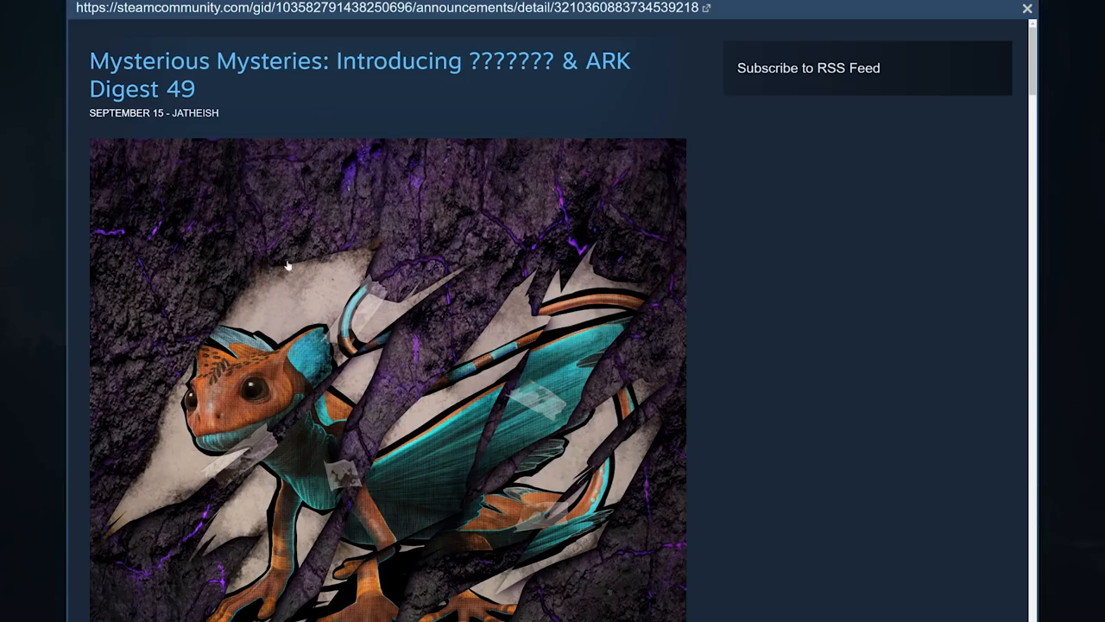
scroll(down, 3)
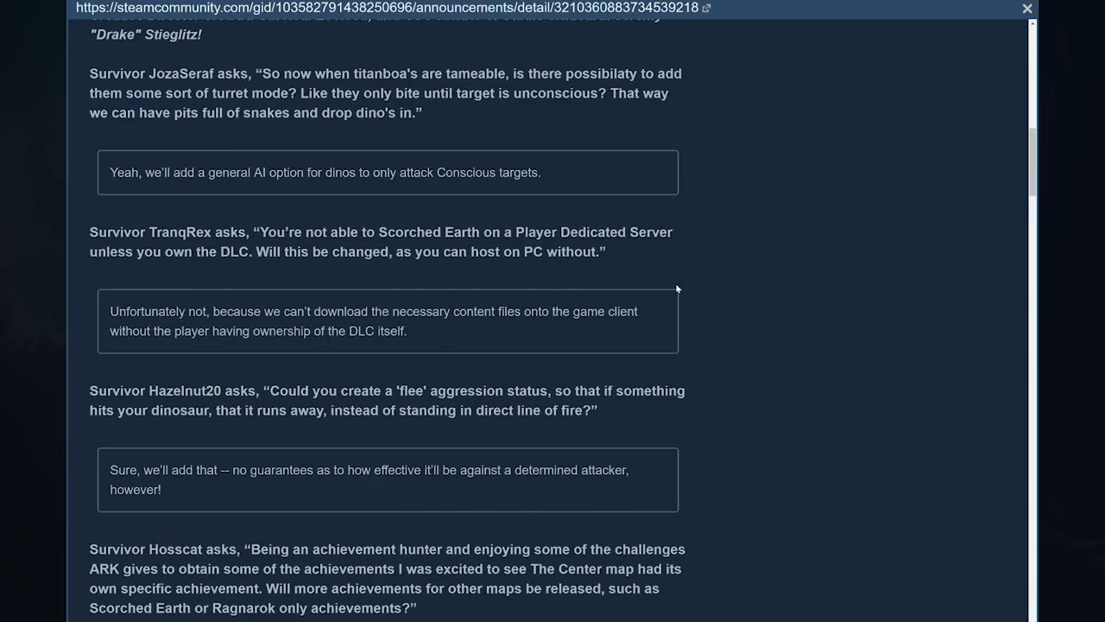
scroll(down, 3)
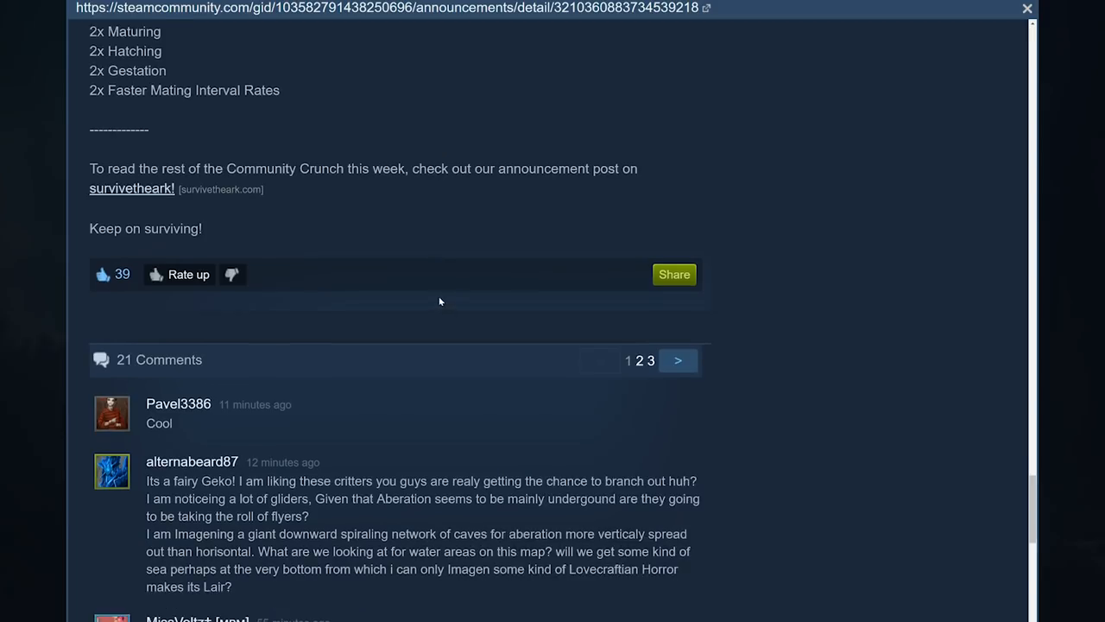
scroll(down, 3)
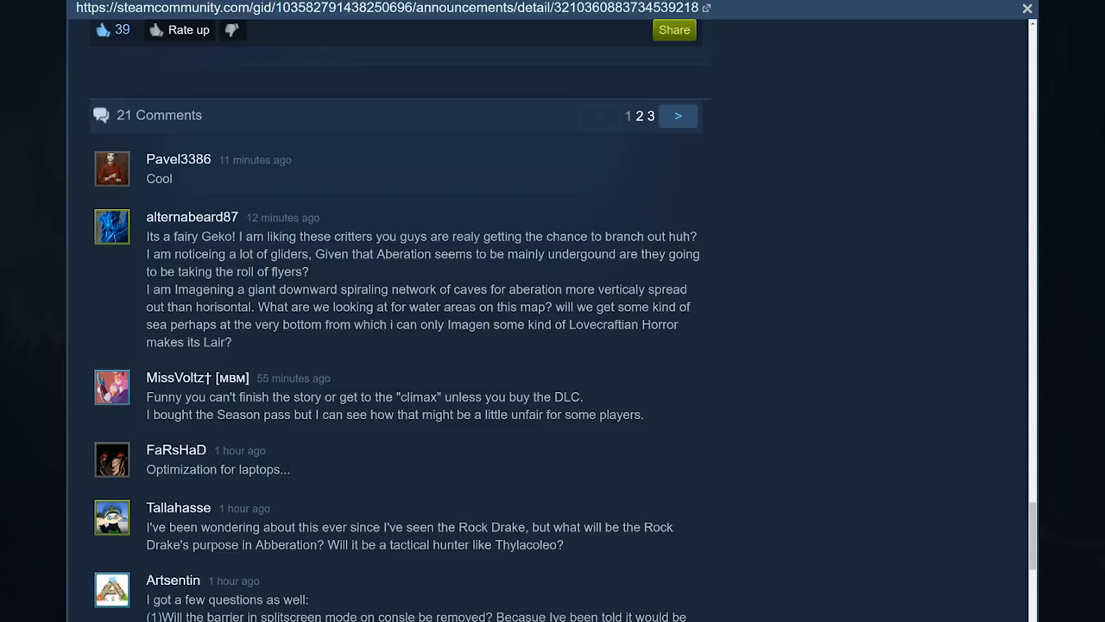
mouse_move(471, 458)
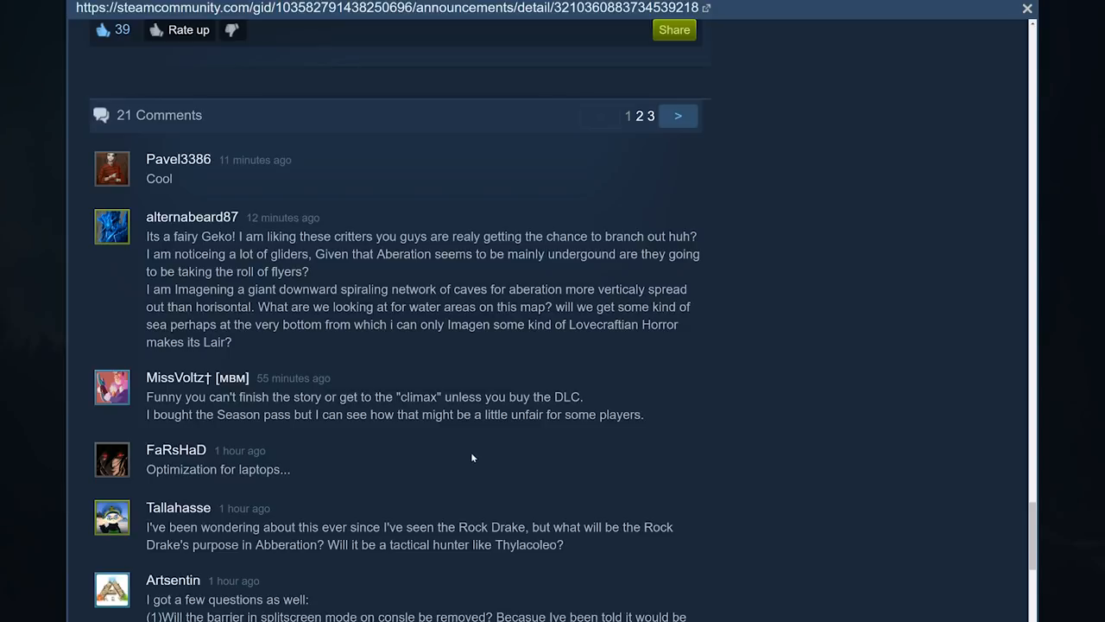
mouse_move(399, 303)
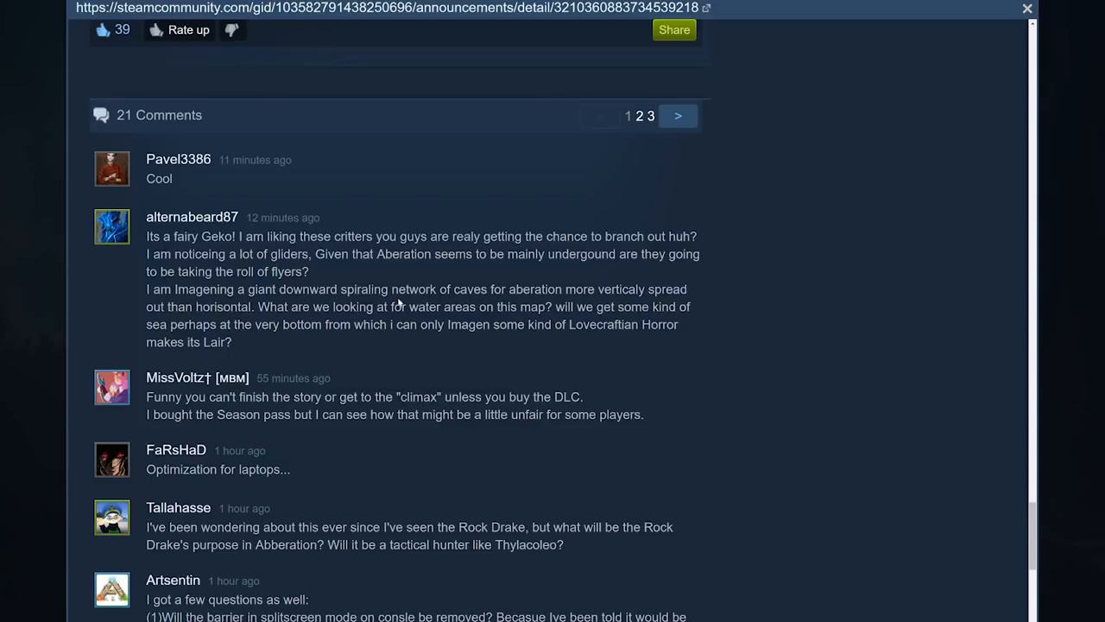
mouse_move(537, 337)
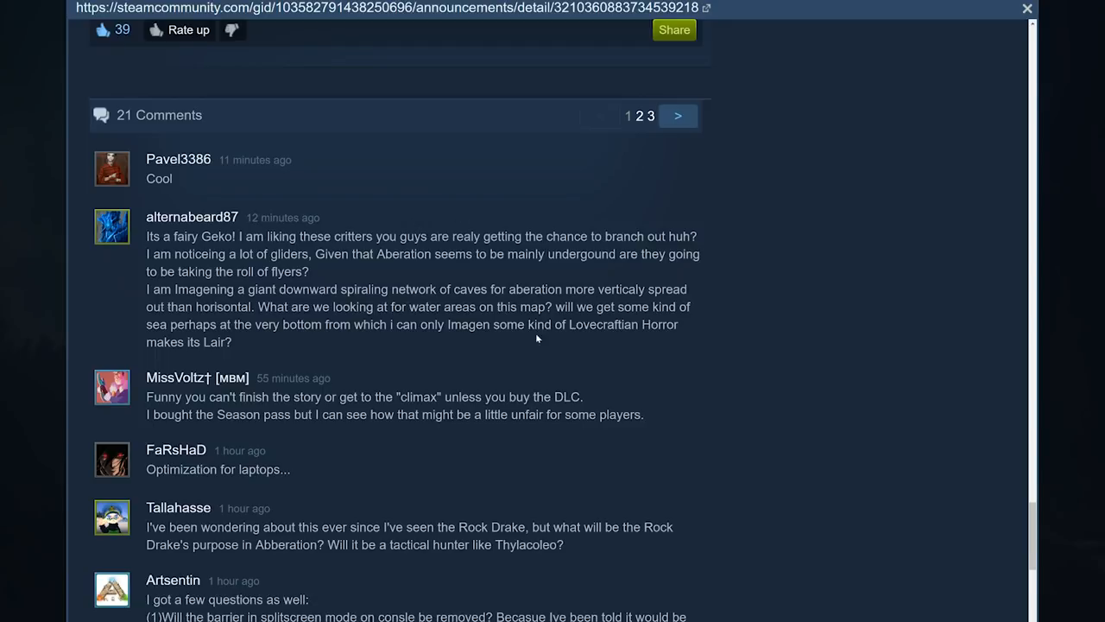
scroll(down, 3)
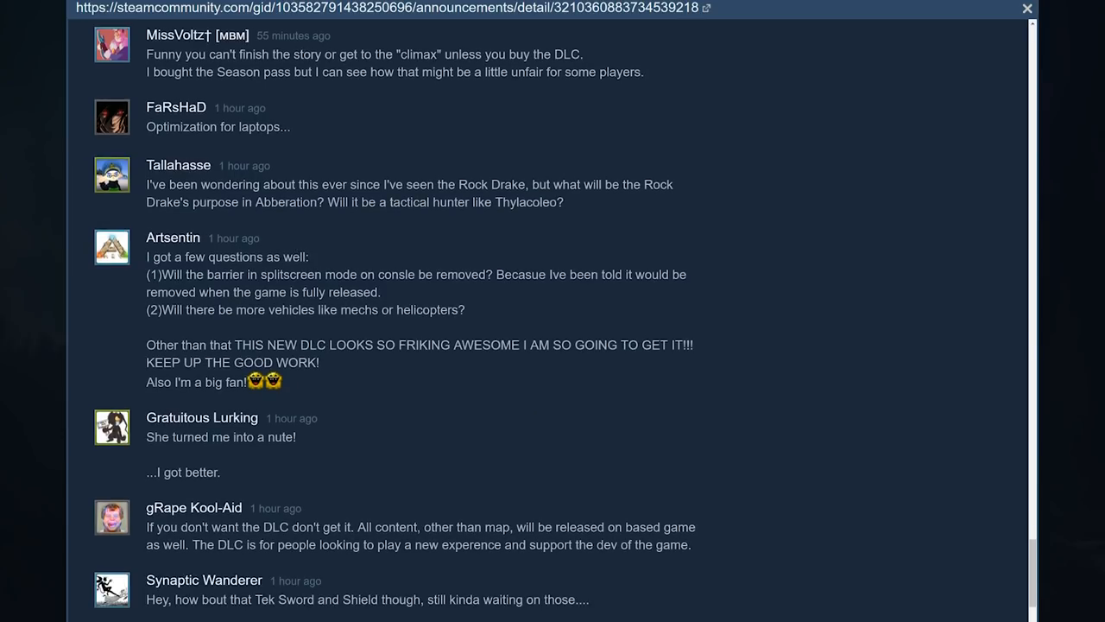
mouse_move(449, 304)
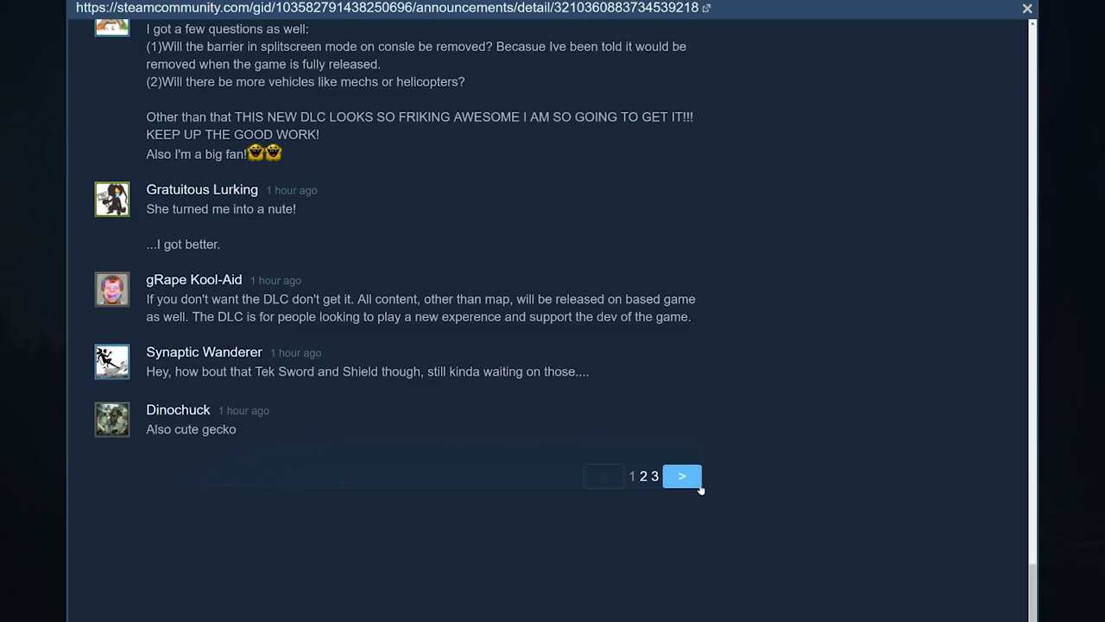
click(682, 475)
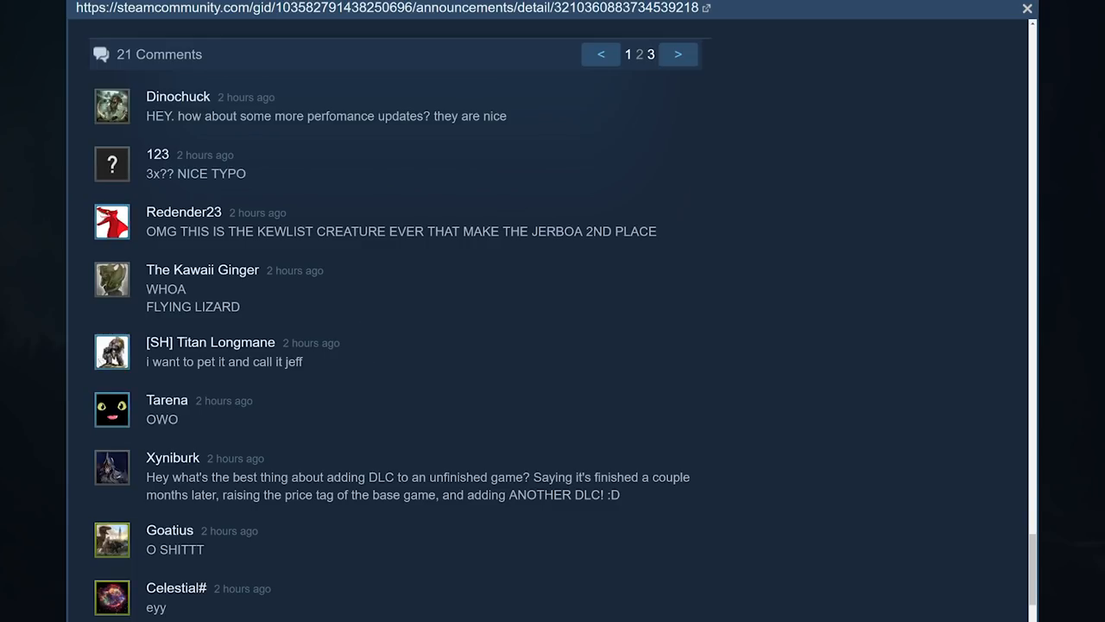
drag(154, 230, 499, 231)
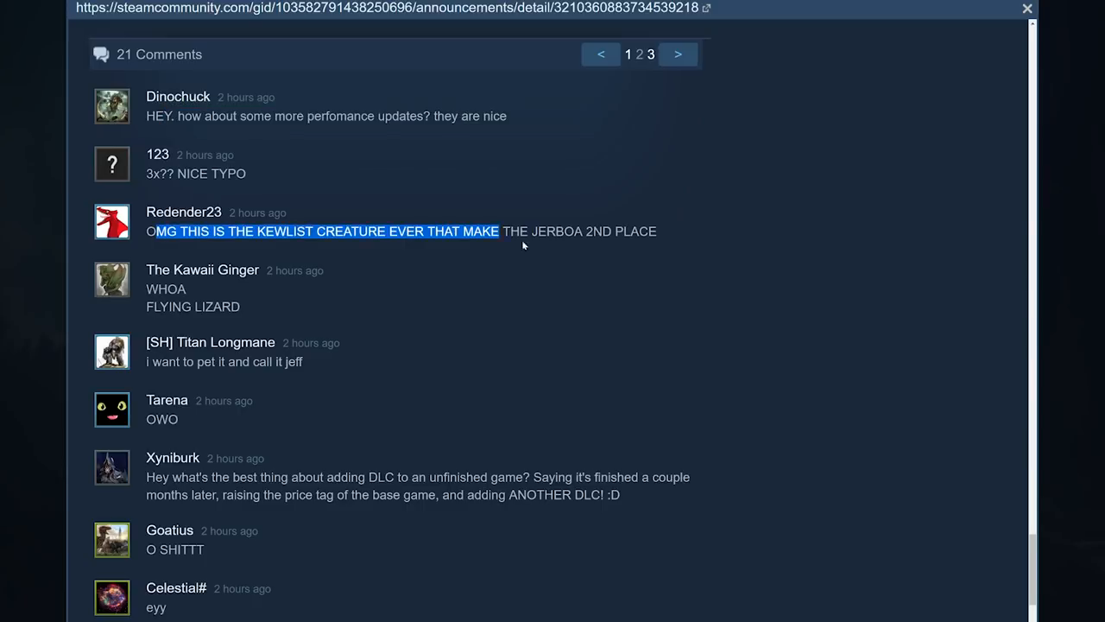
click(803, 210)
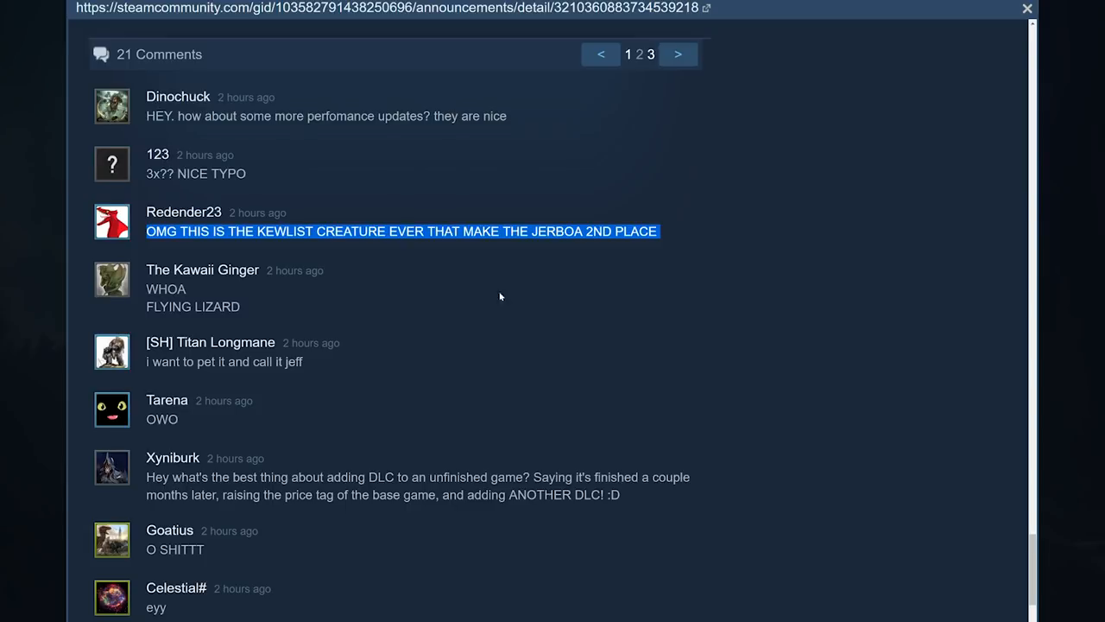
scroll(down, 3)
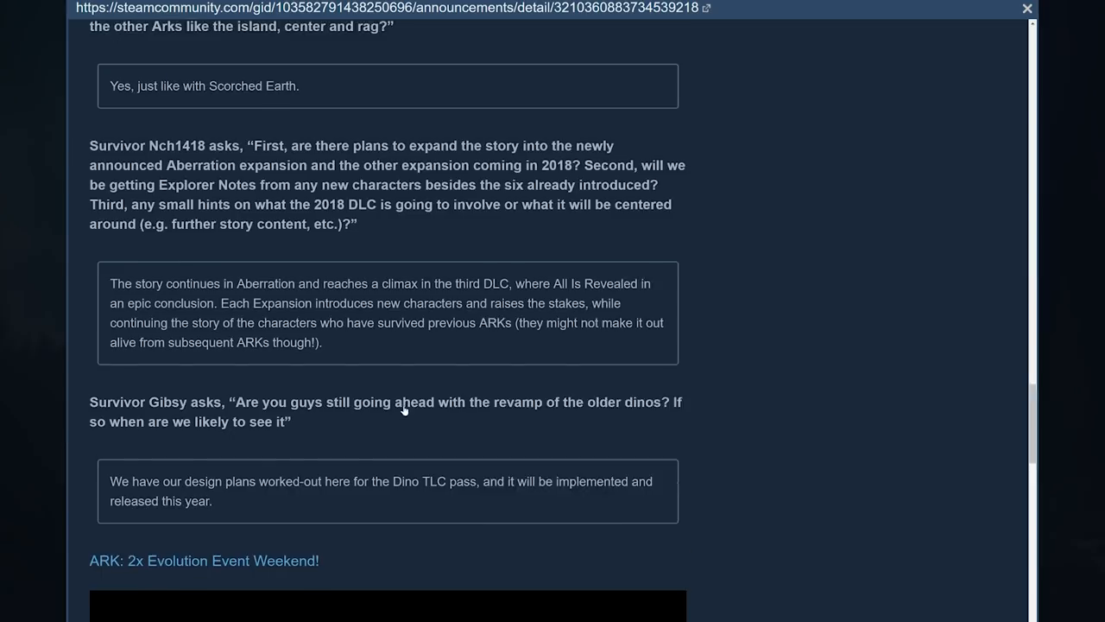
- Return to the announcement's top so the winged gecko teaser artwork is fully visible
scroll(up, 3)
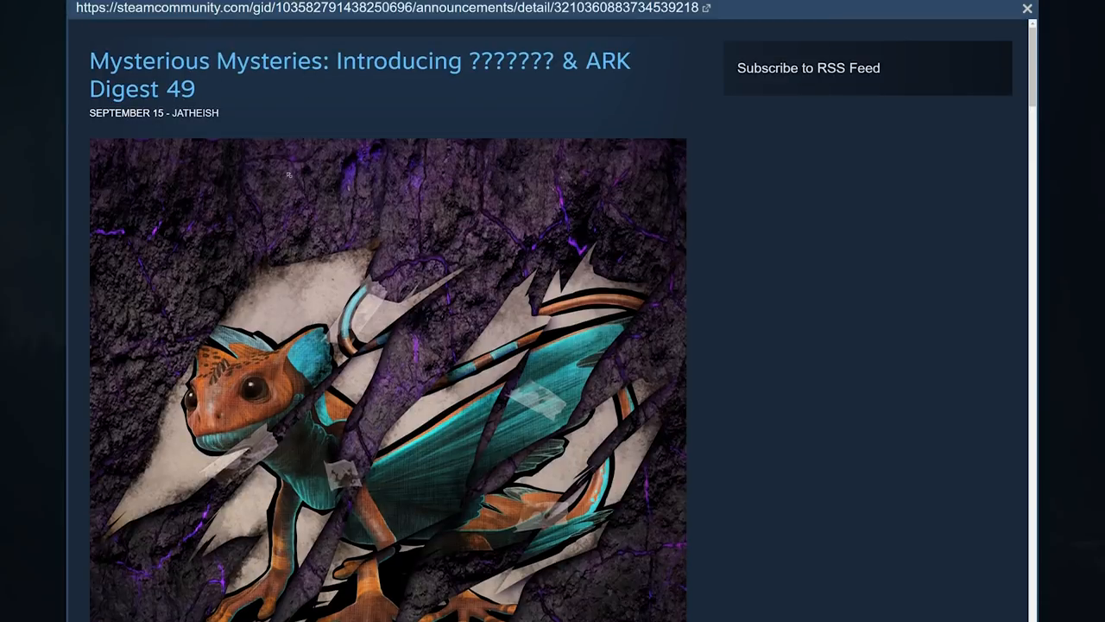
scroll(down, 3)
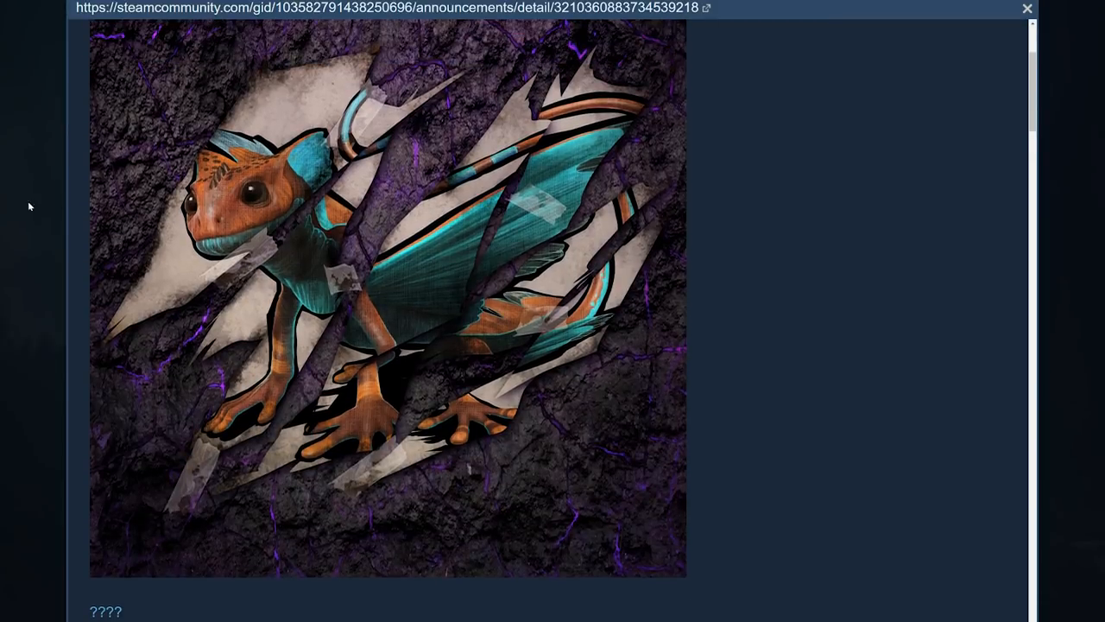
mouse_move(238, 233)
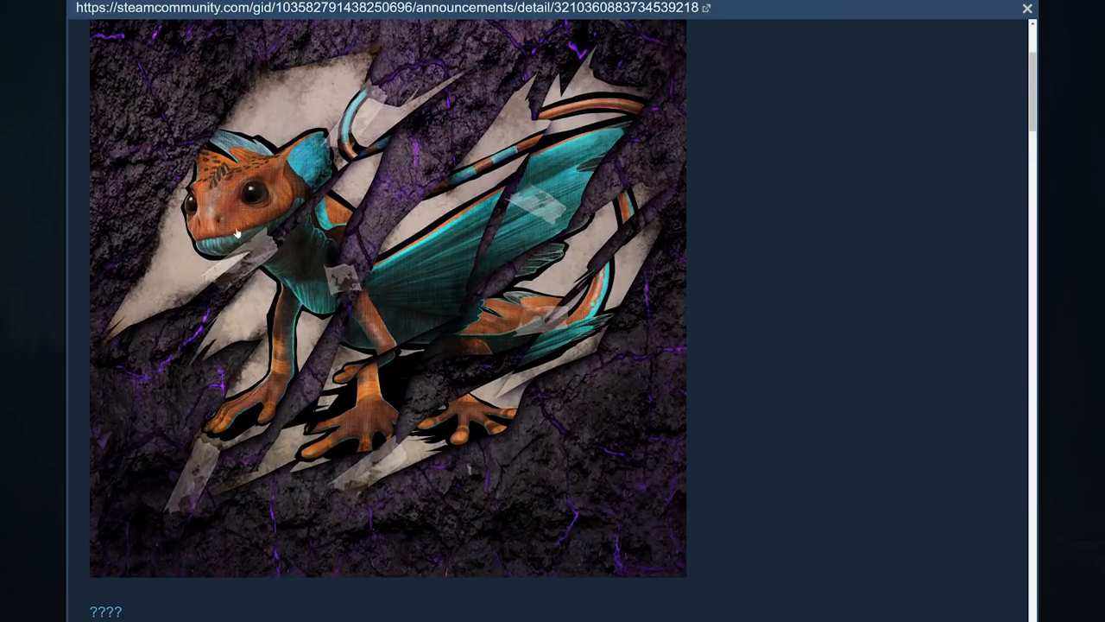
scroll(down, 3)
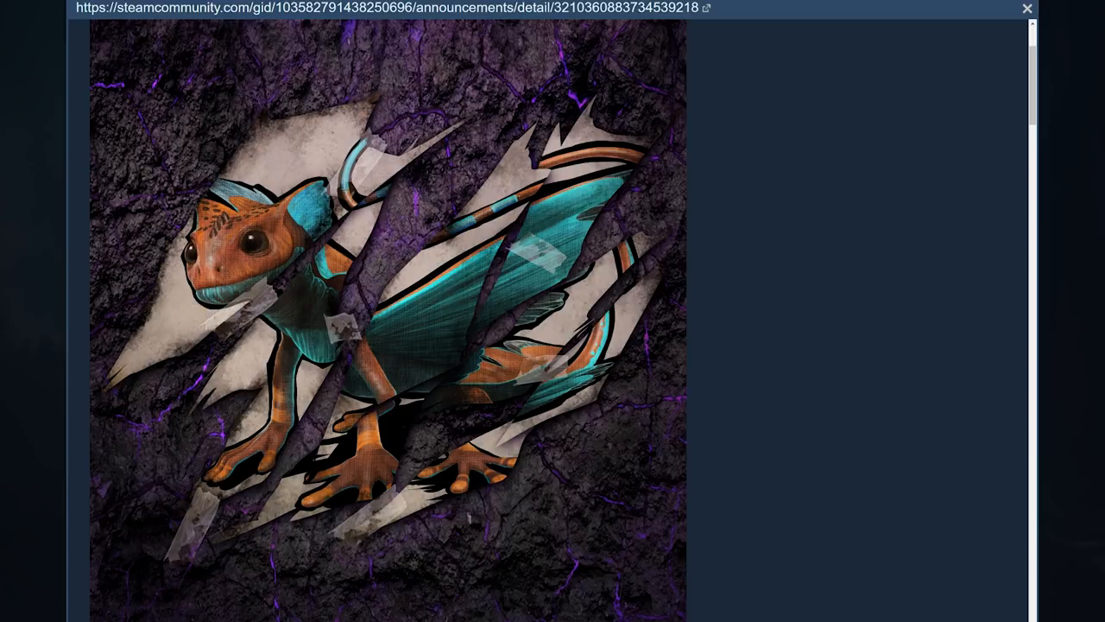